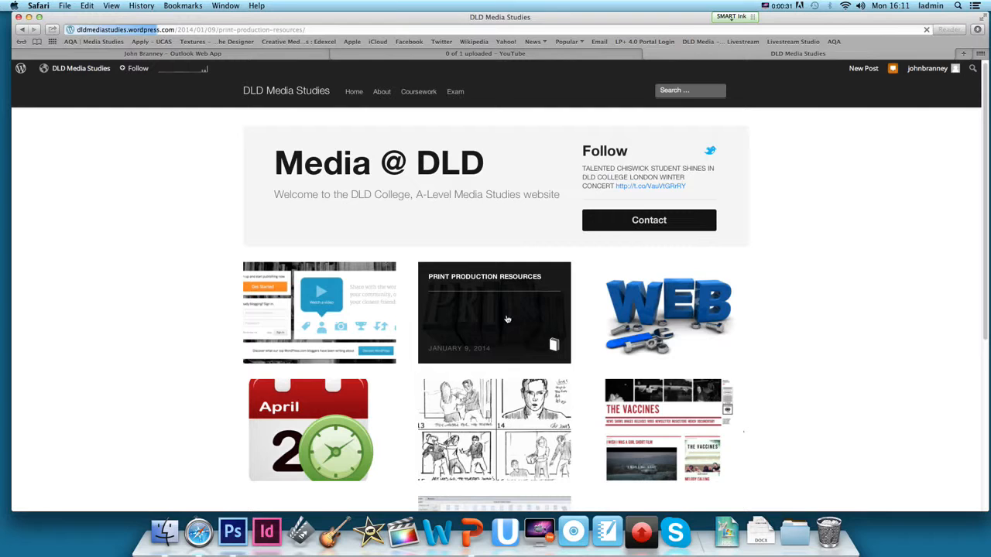
Step: Open the 'Print Production Resources' post from the DLD Media Studies homepage
{"action": "left_click", "coordinate": [494, 313]}
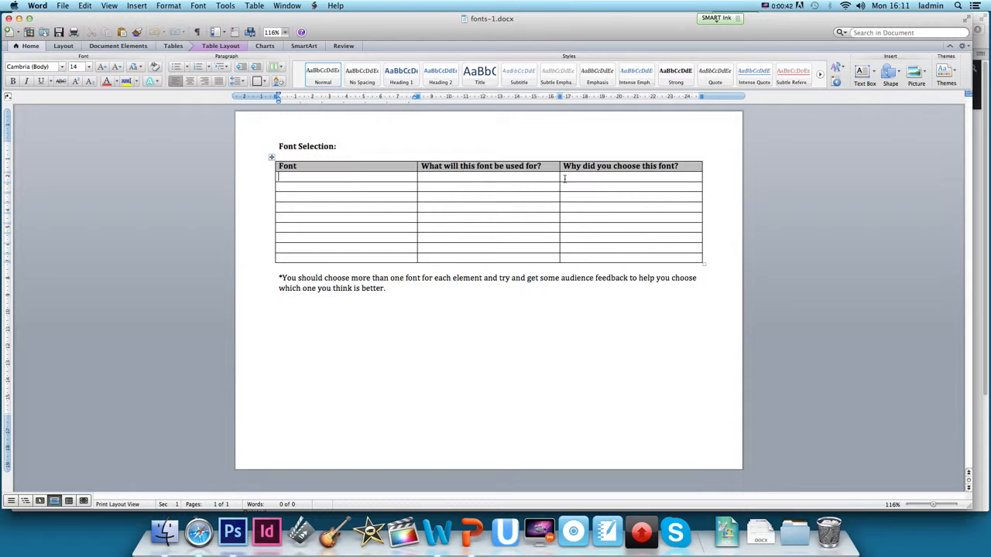
{"action": "left_click", "coordinate": [199, 531]}
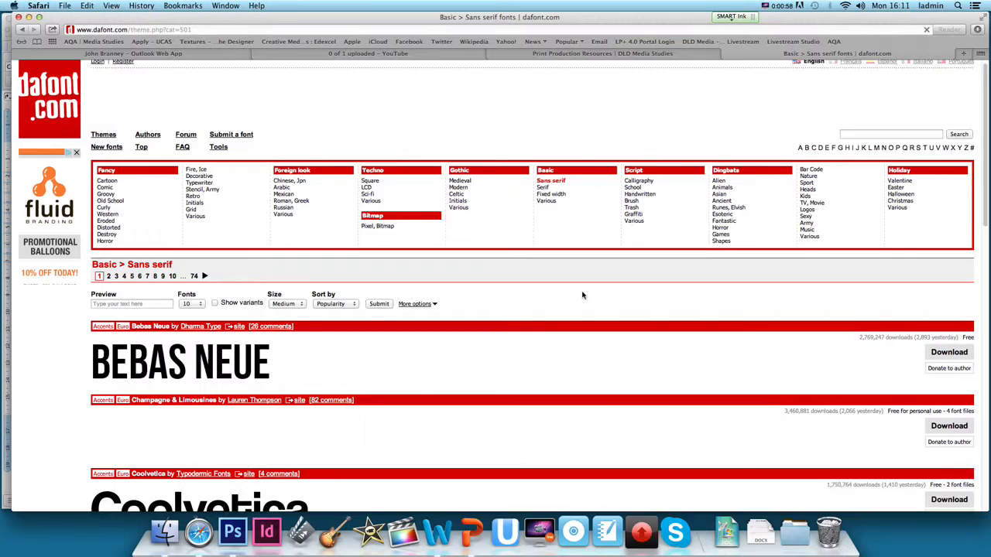
Step: Scroll through dafont's Sans serif font previews
{"action": "scroll", "scroll_direction": "down", "scroll_amount": 3}
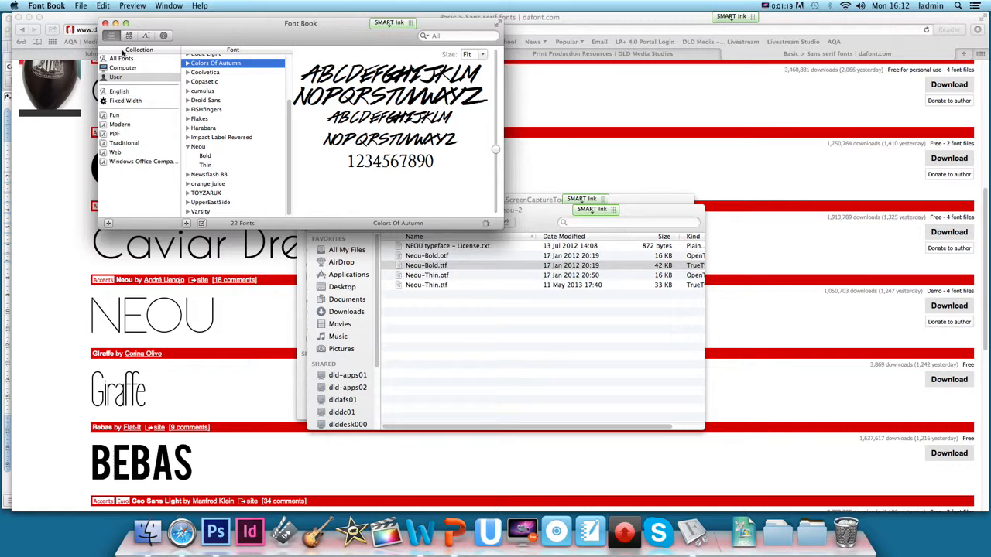
Step: Install the downloaded Neou font files into Font Book
{"action": "left_click", "coordinate": [425, 264]}
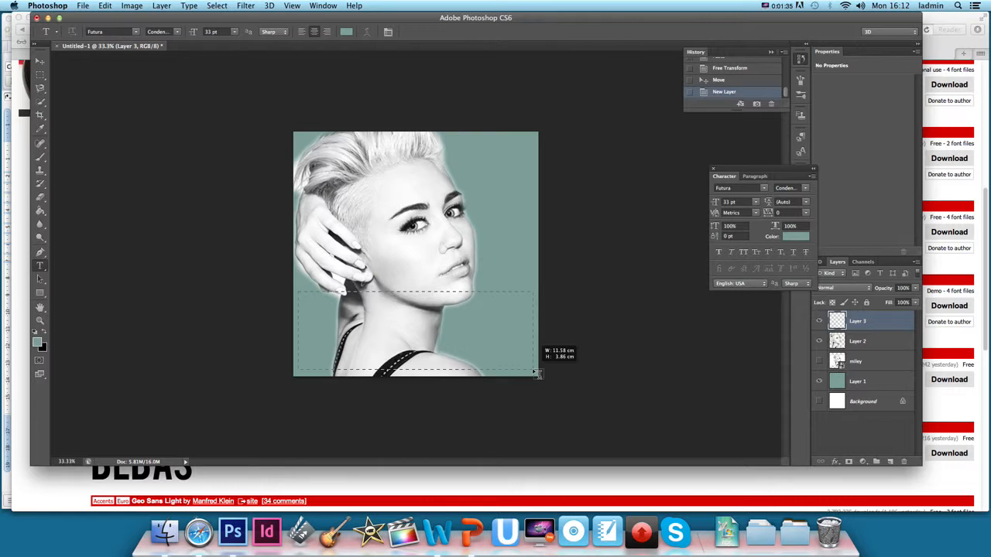
Step: Type 'MILEY' in Neou Thin 110 pt white across the bottom of the photo
{"action": "left_click", "coordinate": [112, 31]}
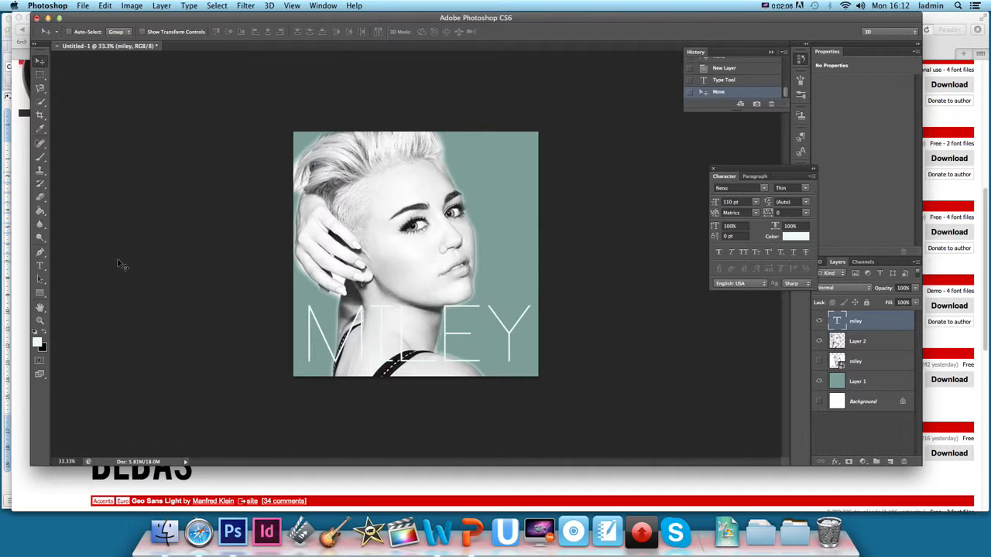
{"action": "left_click", "coordinate": [40, 266]}
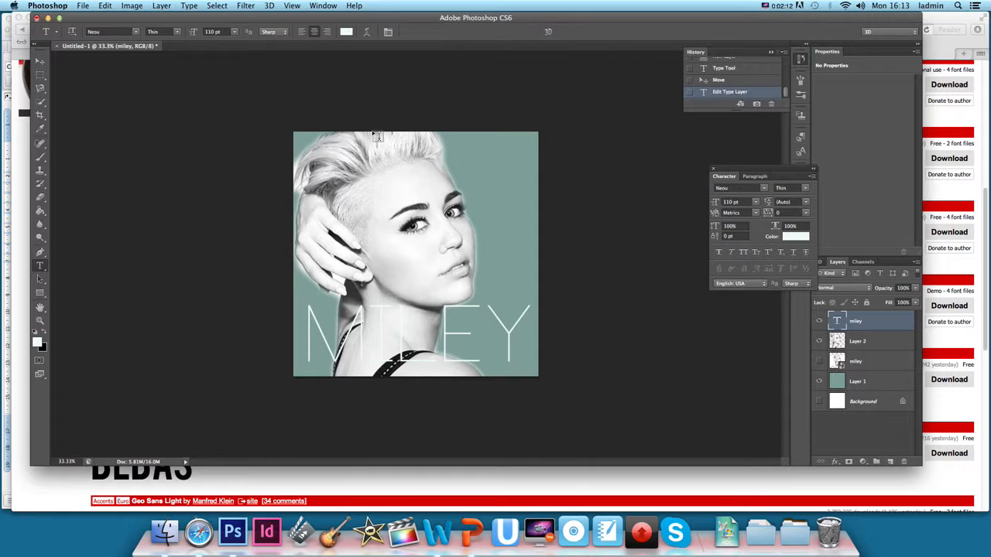
Step: Apply a Drop Shadow effect to the MILEY layer and adjust its opacity
{"action": "left_click", "coordinate": [246, 5]}
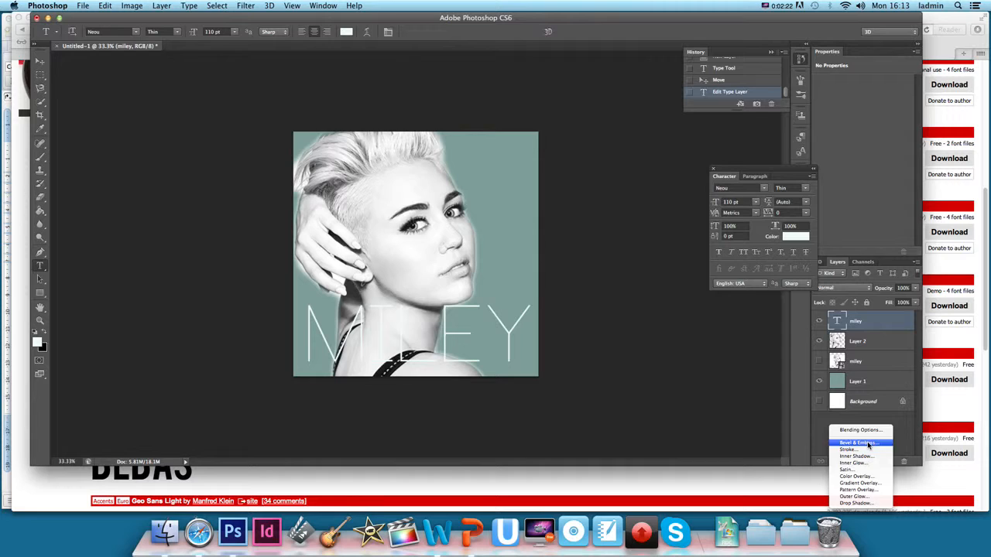
{"action": "left_click", "coordinate": [854, 503]}
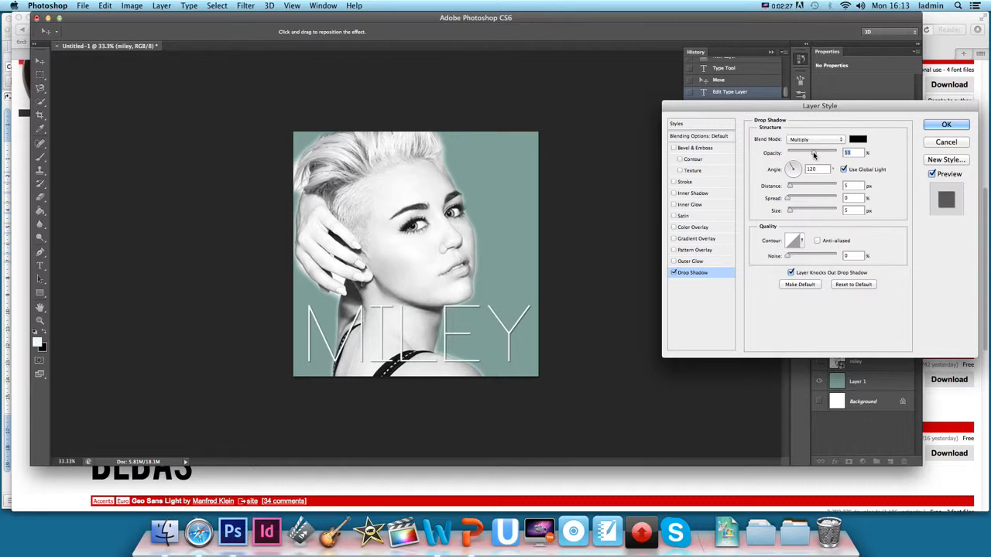
{"action": "left_click", "coordinate": [946, 124]}
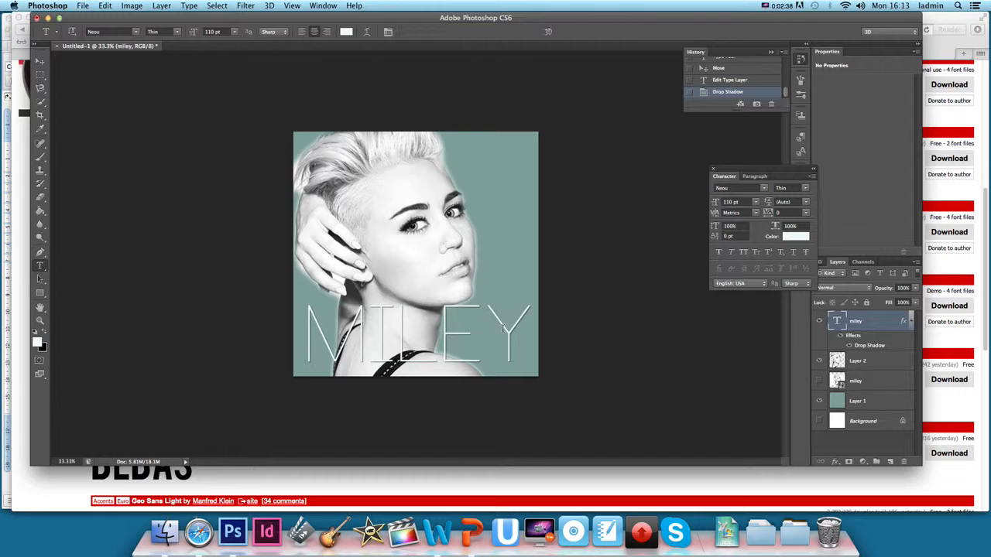
{"action": "double_click", "coordinate": [422, 333]}
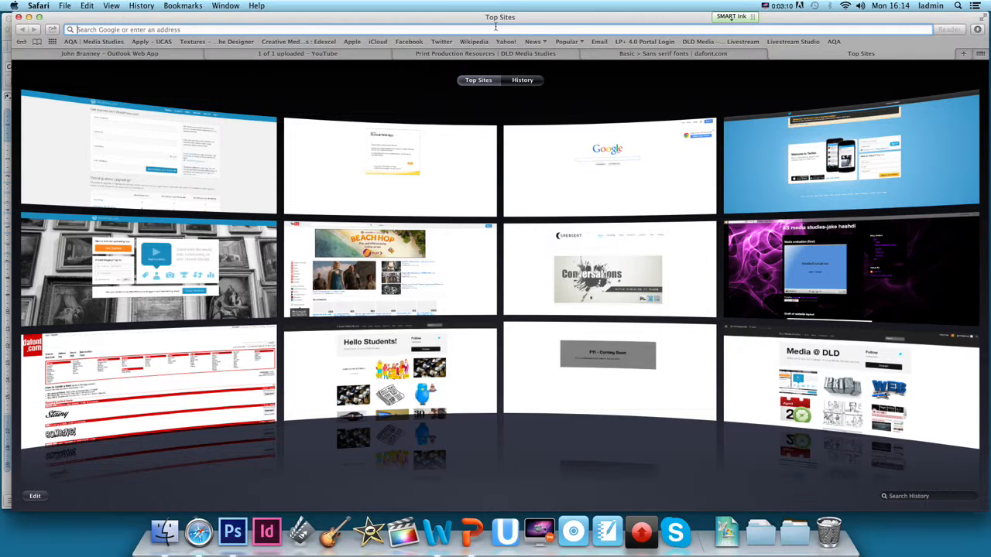
Step: Search Safari for 'RCA records' to find the RCA logo
{"action": "type", "text": "RCA records"}
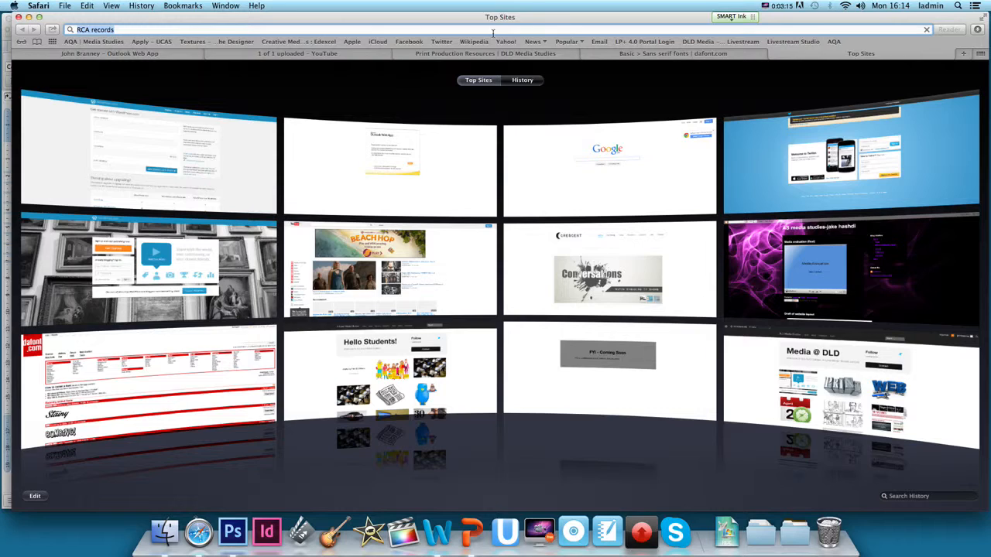
{"action": "key", "text": "Return"}
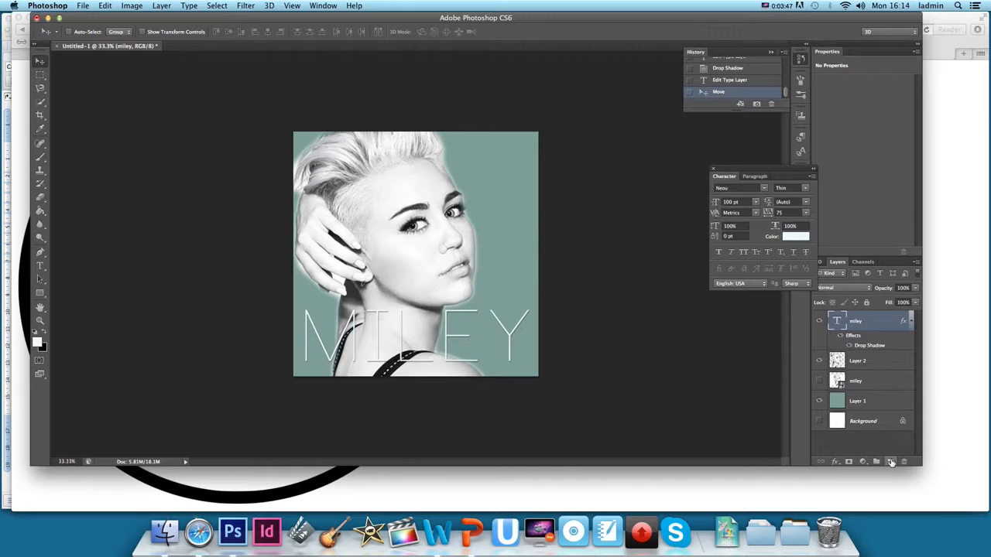
Step: Place the RCA logo on a new layer in the top-right corner
{"action": "left_click", "coordinate": [890, 462]}
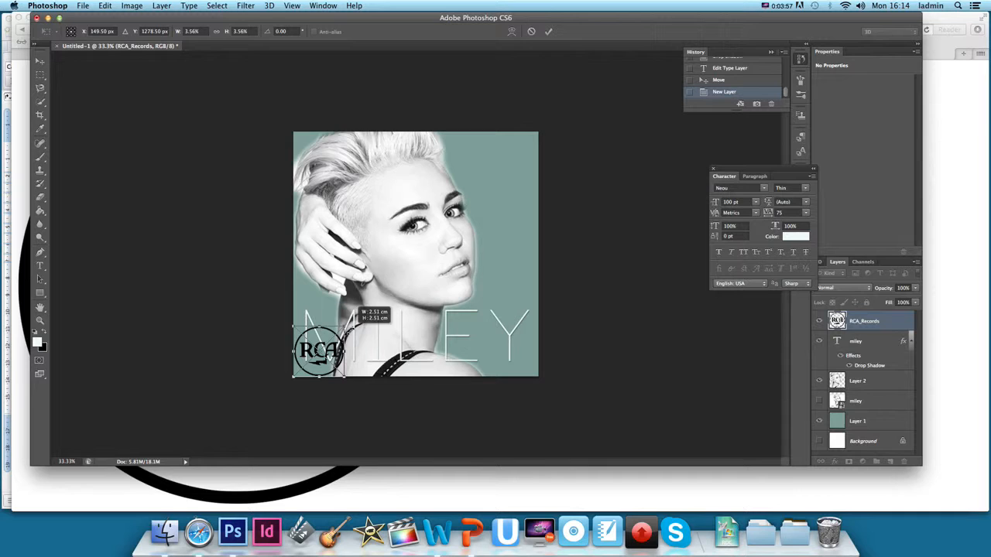
{"action": "left_click_drag", "start_coordinate": [318, 350], "coordinate": [504, 162]}
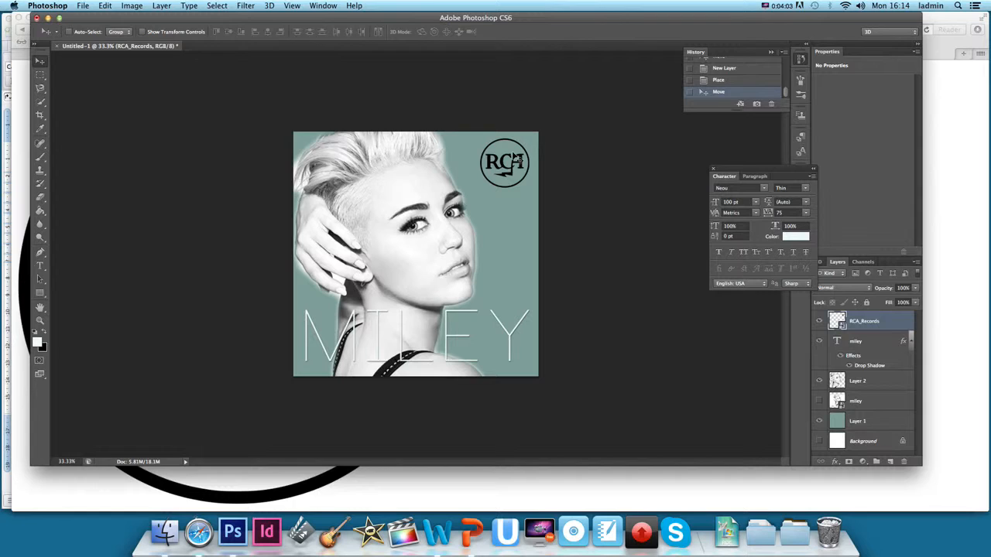